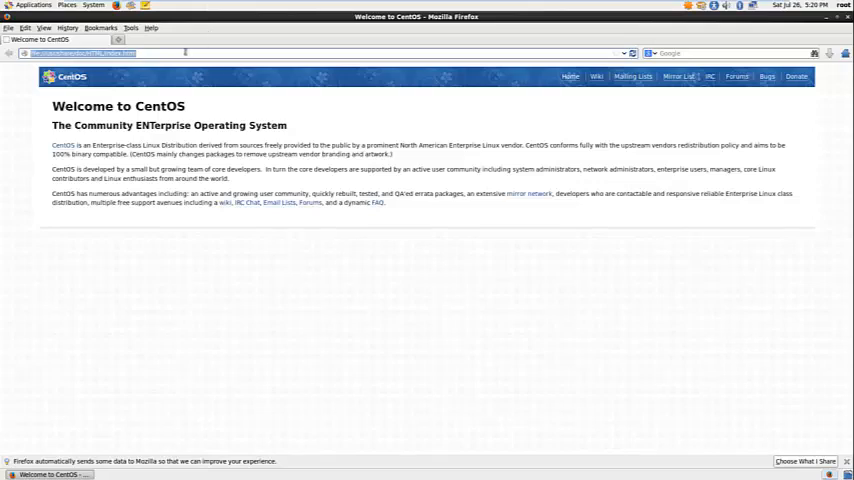
# - Go to google.com and search for 'spotify'
pyautogui.write('google.com/?gws_rd=ssl#q=spotify')
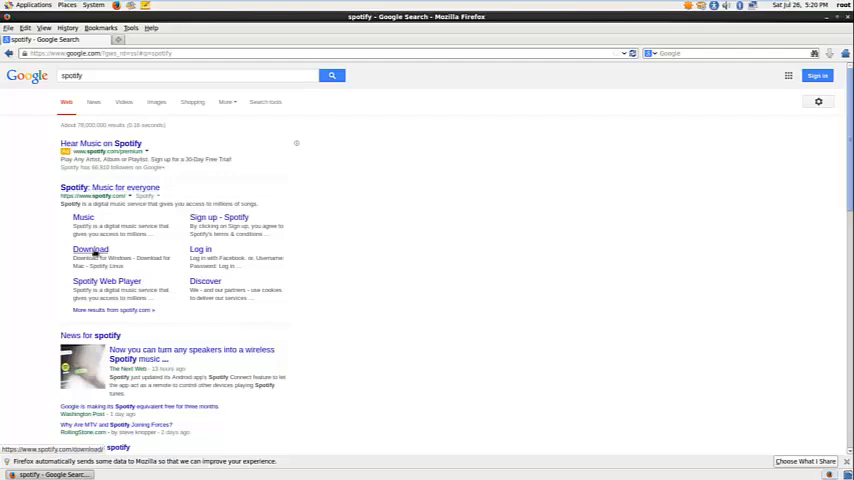
# - Follow the Spotify result's Download link to the 'Download Spotify for other platforms' page
pyautogui.click(90, 249)
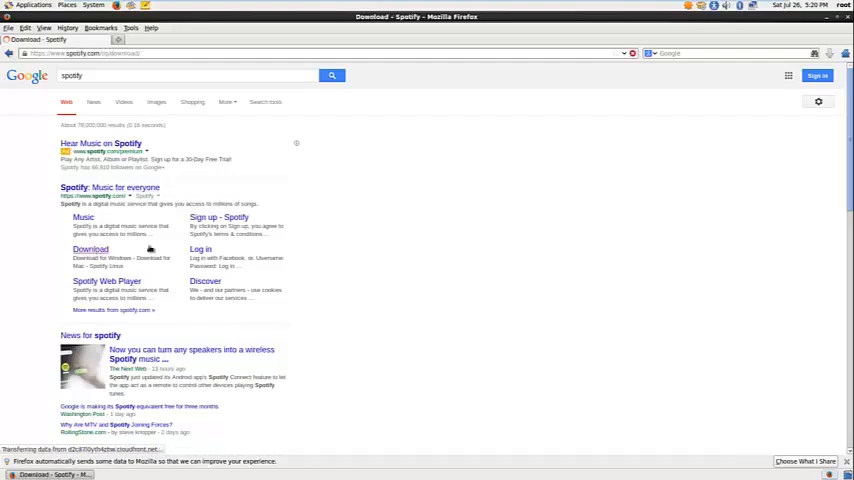
pyautogui.click(90, 249)
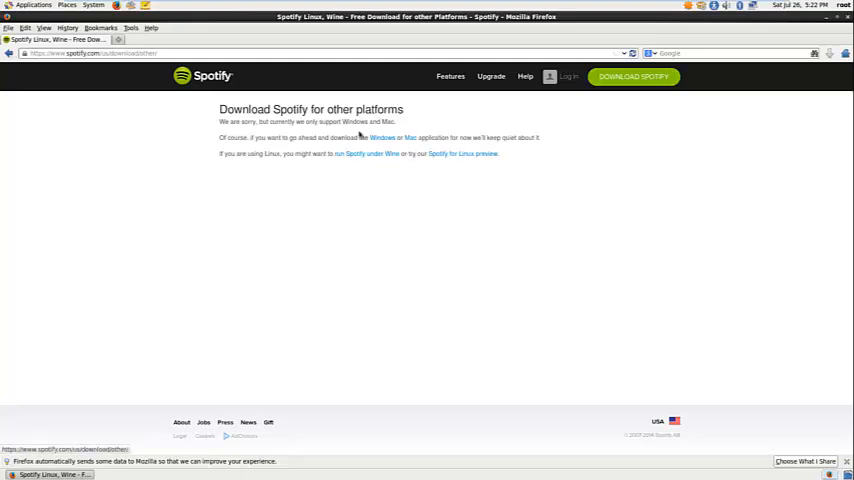
# - Download the Windows installer SpotifySetup.exe and confirm saving it
pyautogui.click(382, 137)
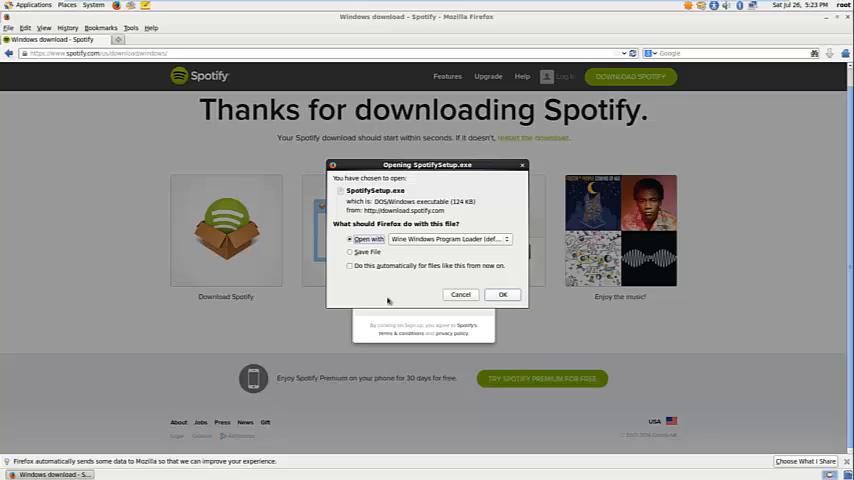
pyautogui.click(350, 252)
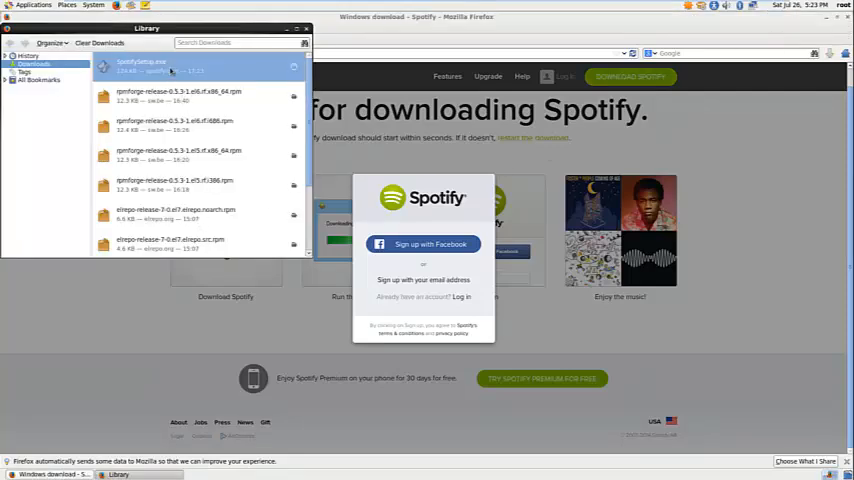
# - Hide the downloads window and open root's Home folder from the desktop
pyautogui.rightClick(143, 65)
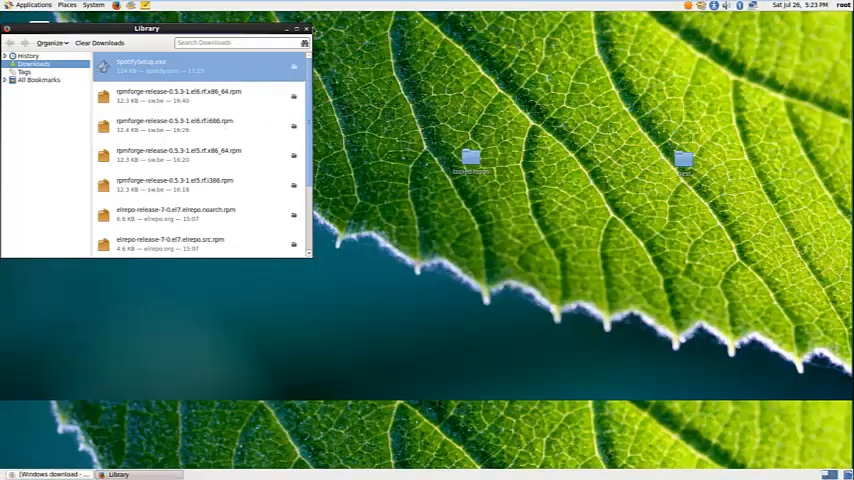
pyautogui.click(305, 28)
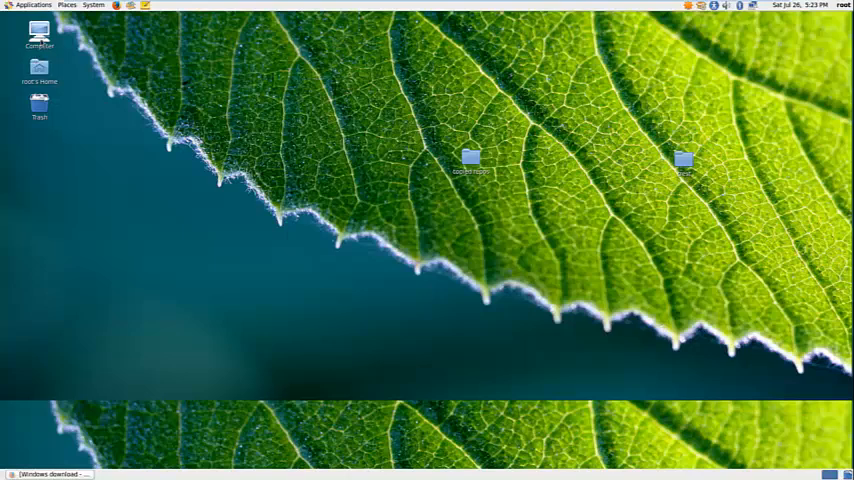
pyautogui.doubleClick(39, 37)
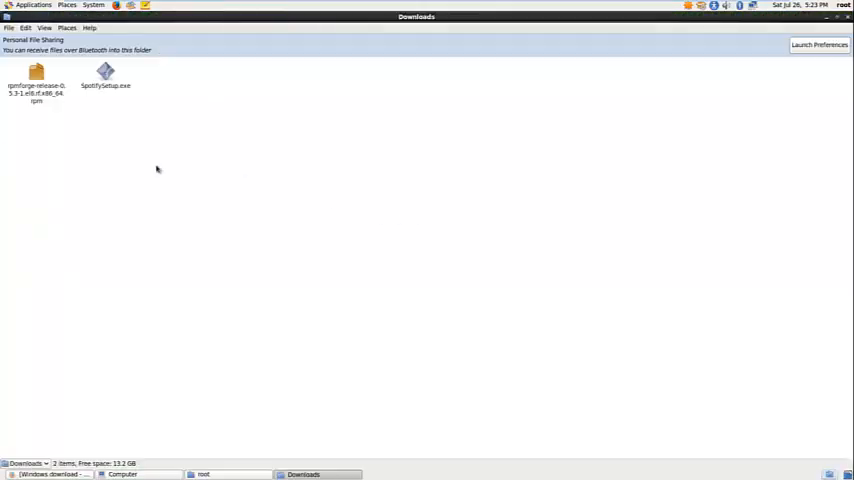
# - Run SpotifySetup.exe with the Wine Windows Program Loader
pyautogui.rightClick(105, 75)
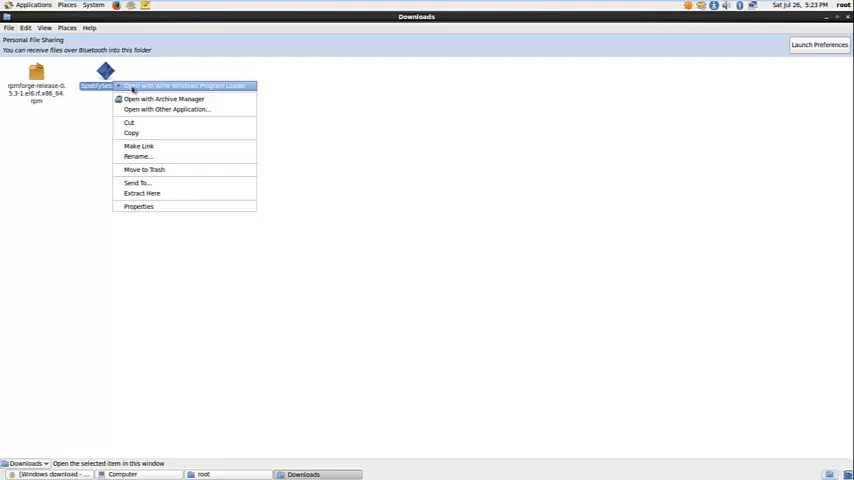
pyautogui.click(185, 85)
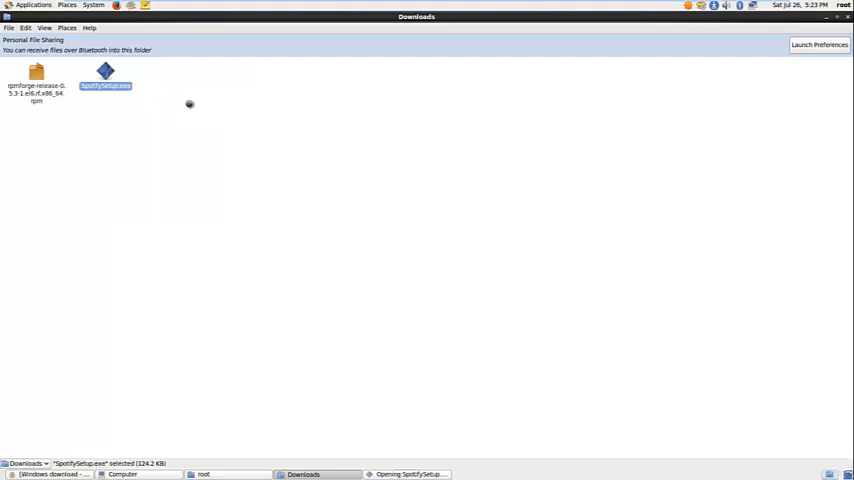
pyautogui.moveTo(275, 154)
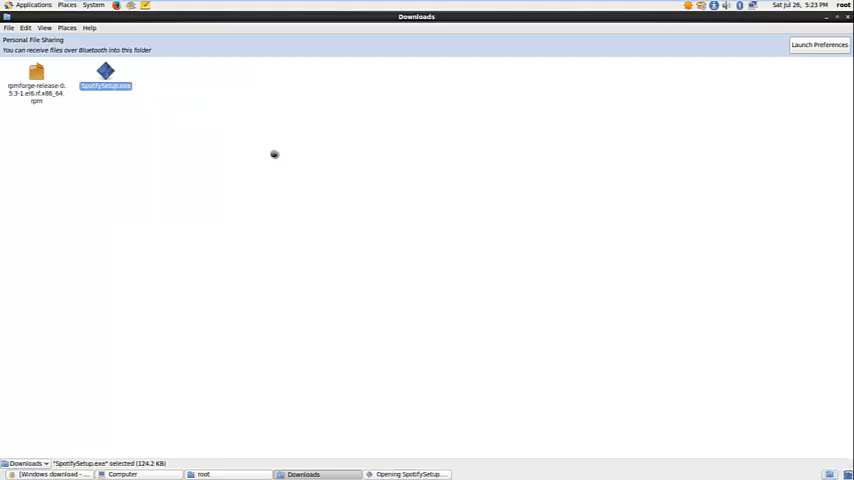
pyautogui.doubleClick(105, 80)
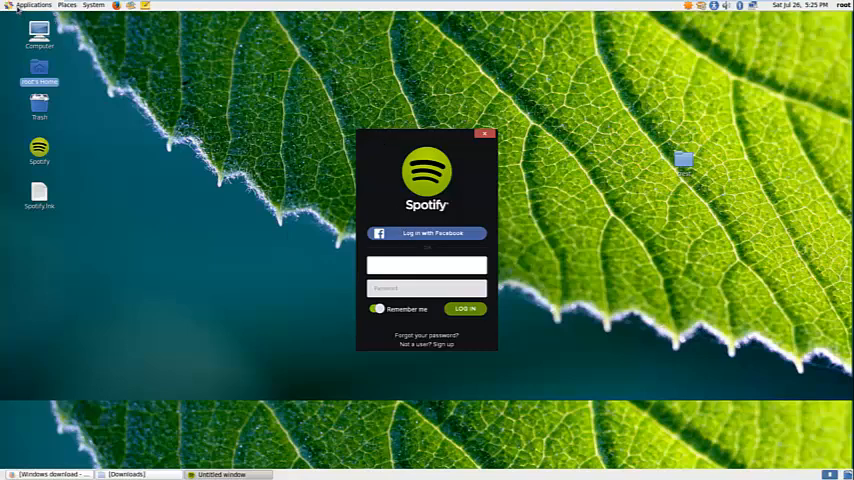
pyautogui.click(32, 5)
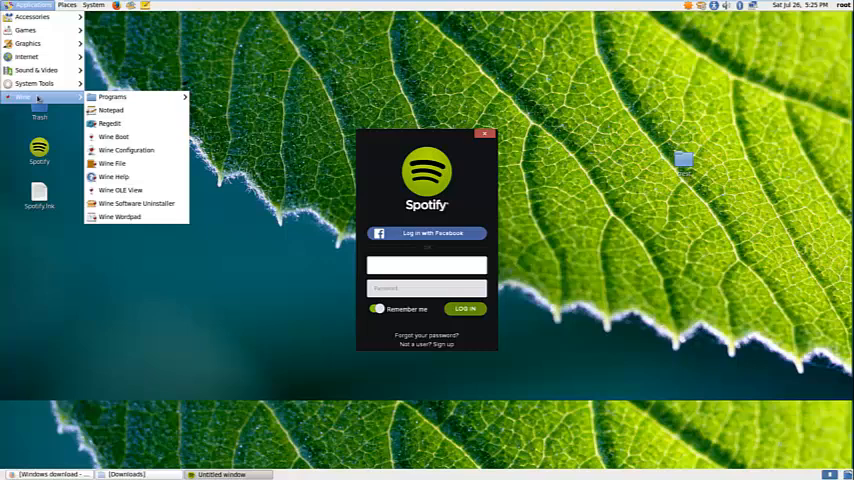
pyautogui.moveTo(113, 97)
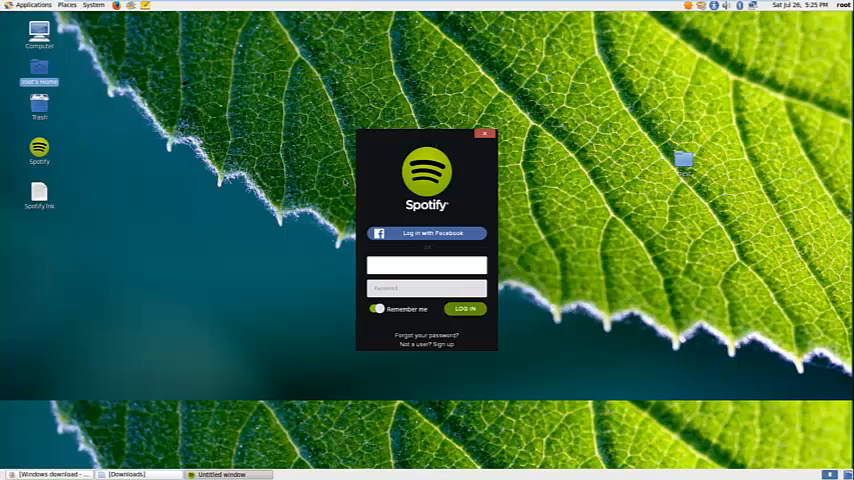
pyautogui.click(427, 264)
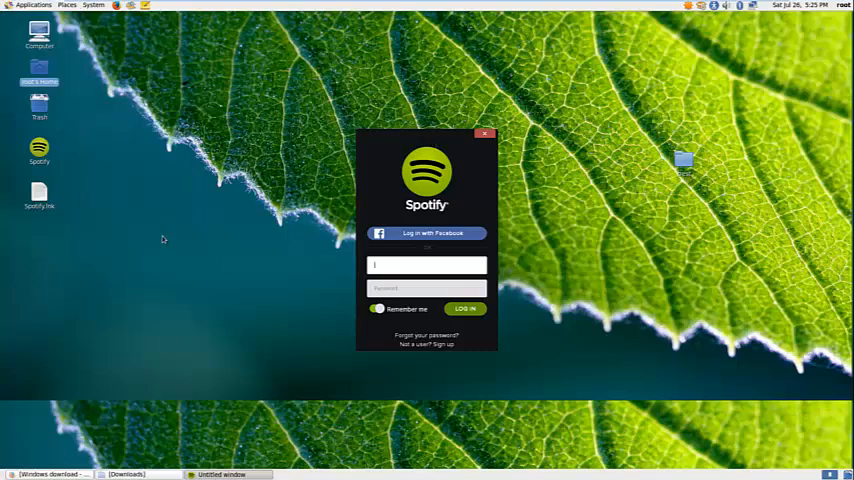